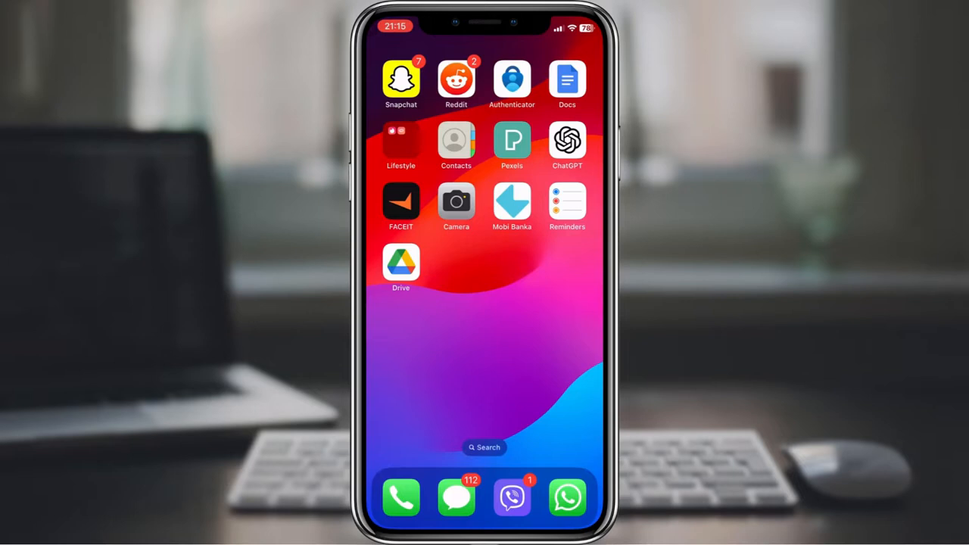
# - Launch Google Drive from the Home Screen
pyautogui.click(399, 265)
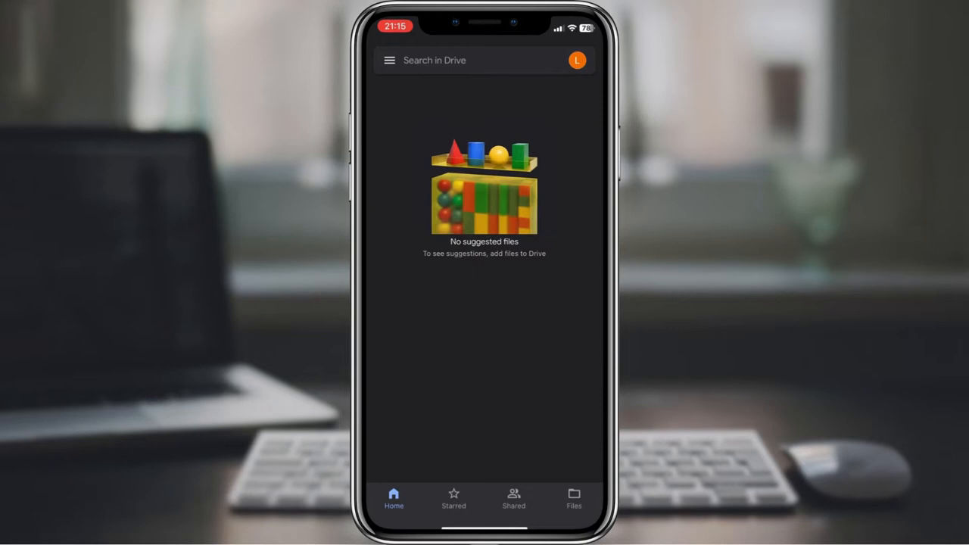
# - Go to My Drive in Files and choose Upload from the add menu
pyautogui.click(574, 499)
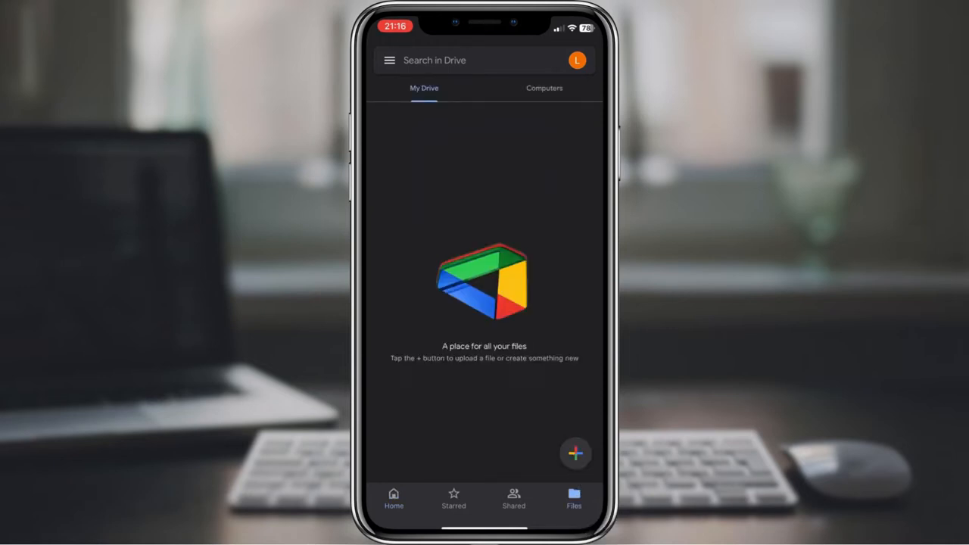
pyautogui.click(575, 452)
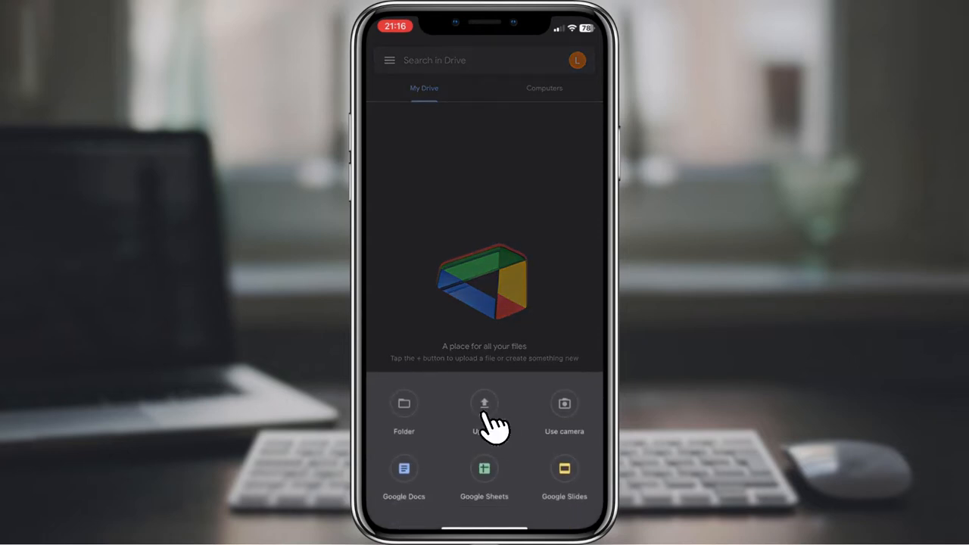
pyautogui.click(485, 409)
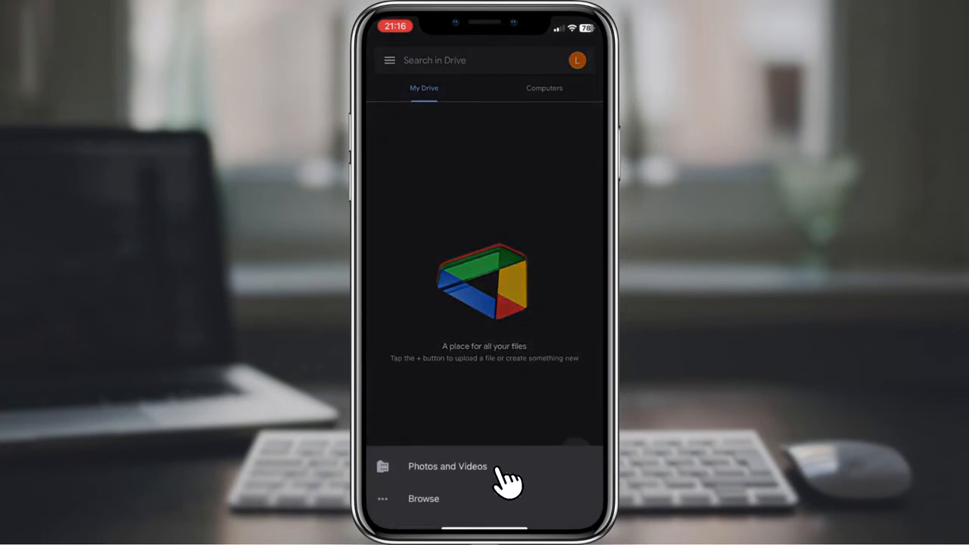
# - Upload a video from the Photos Videos album into My Drive
pyautogui.click(448, 467)
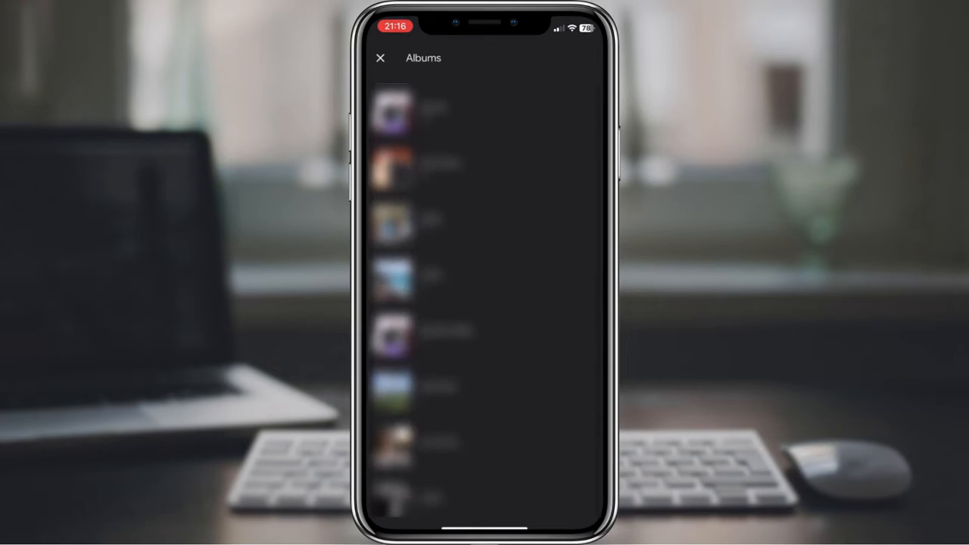
pyautogui.click(394, 164)
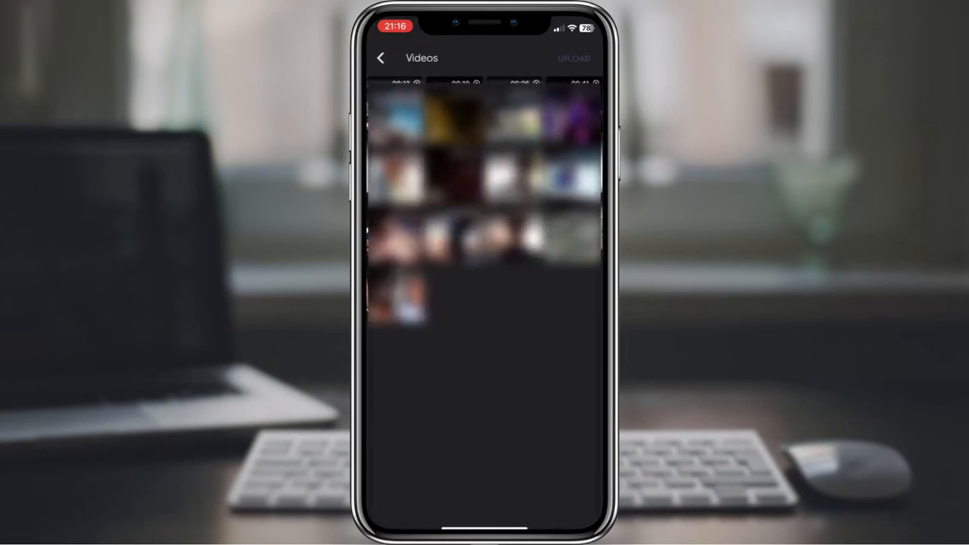
pyautogui.click(394, 109)
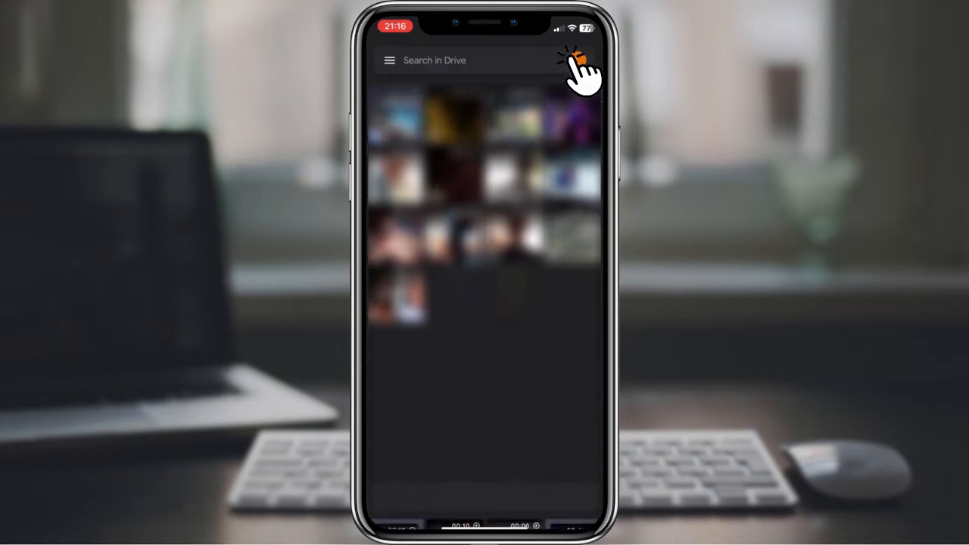
pyautogui.click(577, 60)
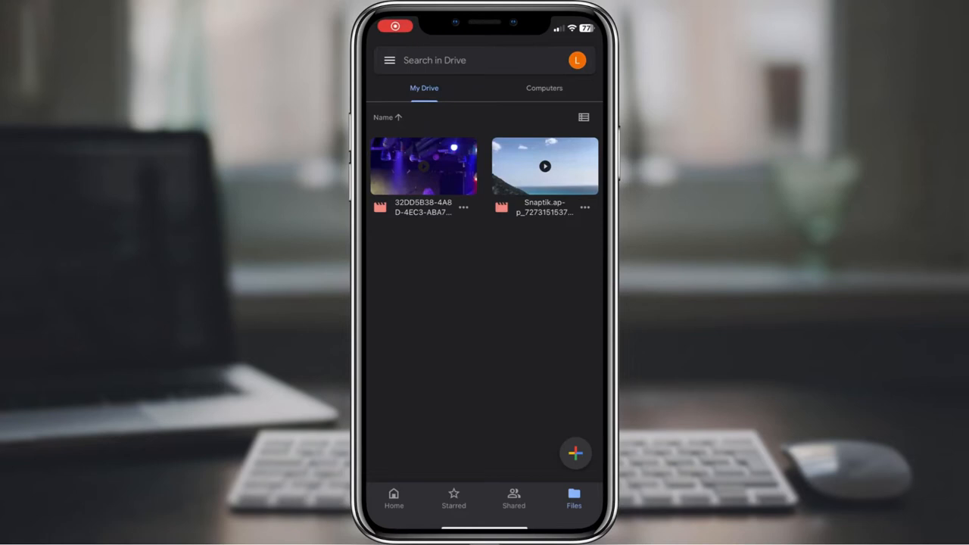
# - Open the uploaded seaside video and show its options menu with Share
pyautogui.click(545, 165)
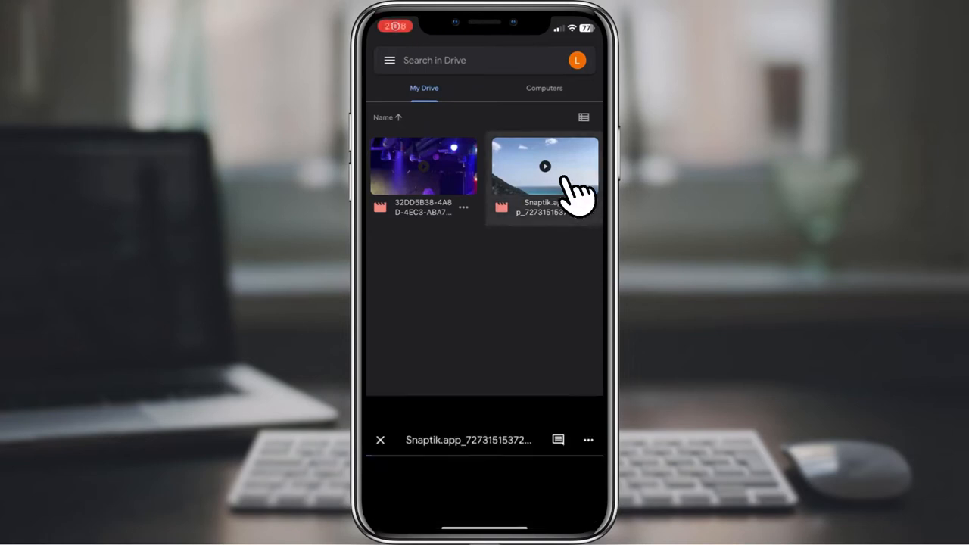
pyautogui.click(545, 165)
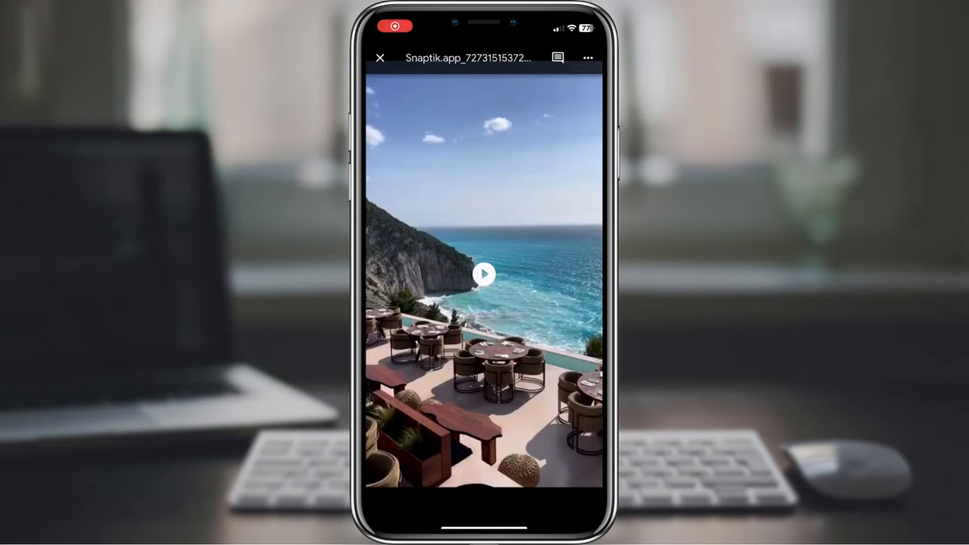
pyautogui.click(588, 57)
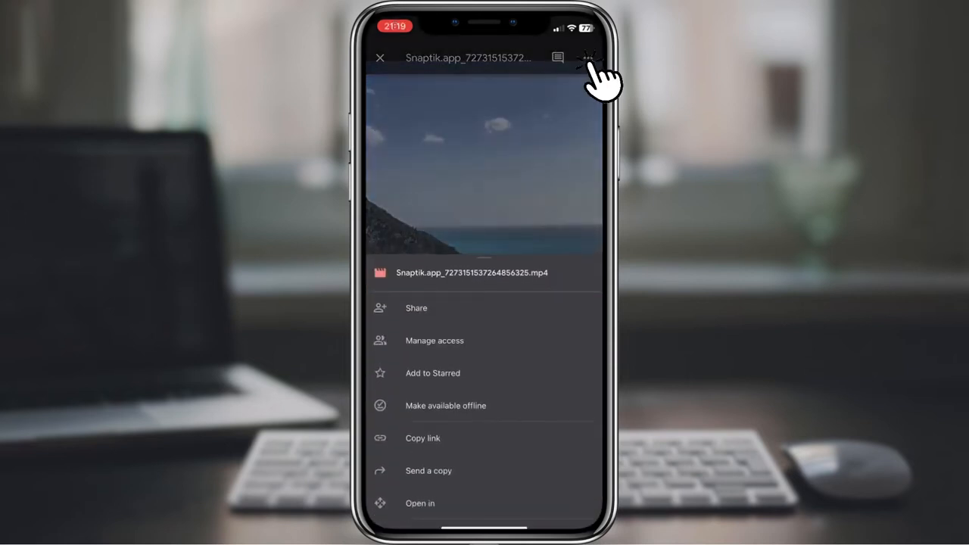